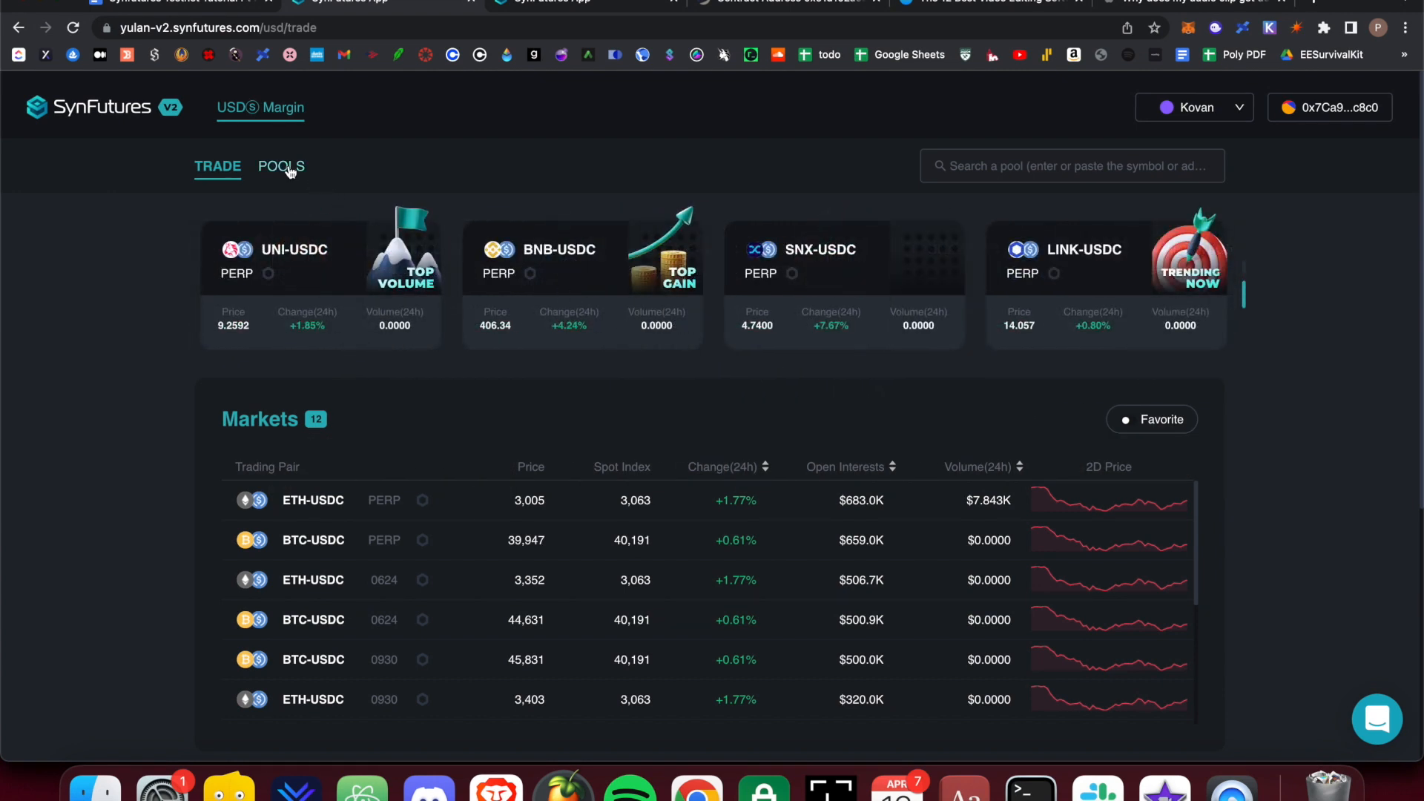
- Switch from the trading markets to the Pools list of USDC-margined liquidity pools
left_click(281, 166)
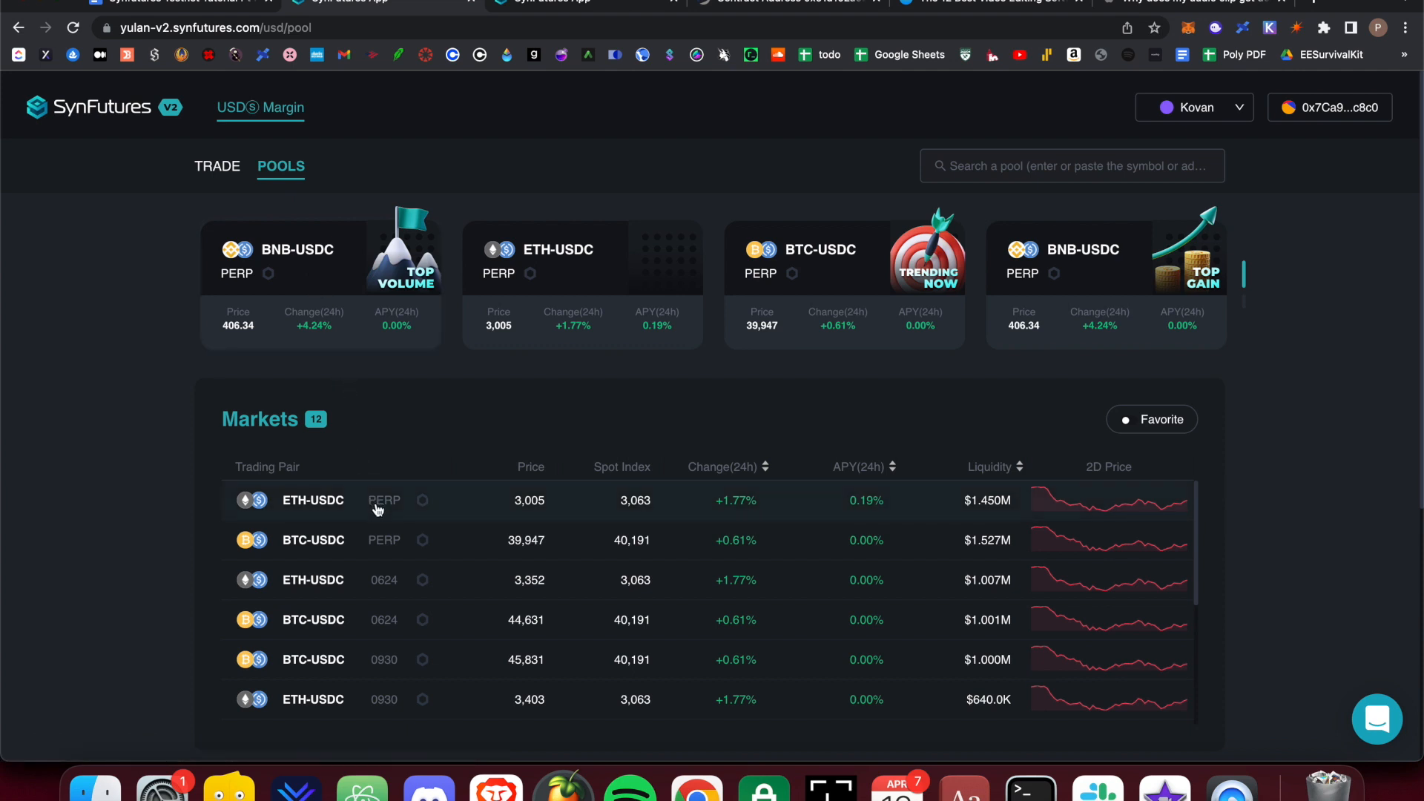
mouse_move(367, 494)
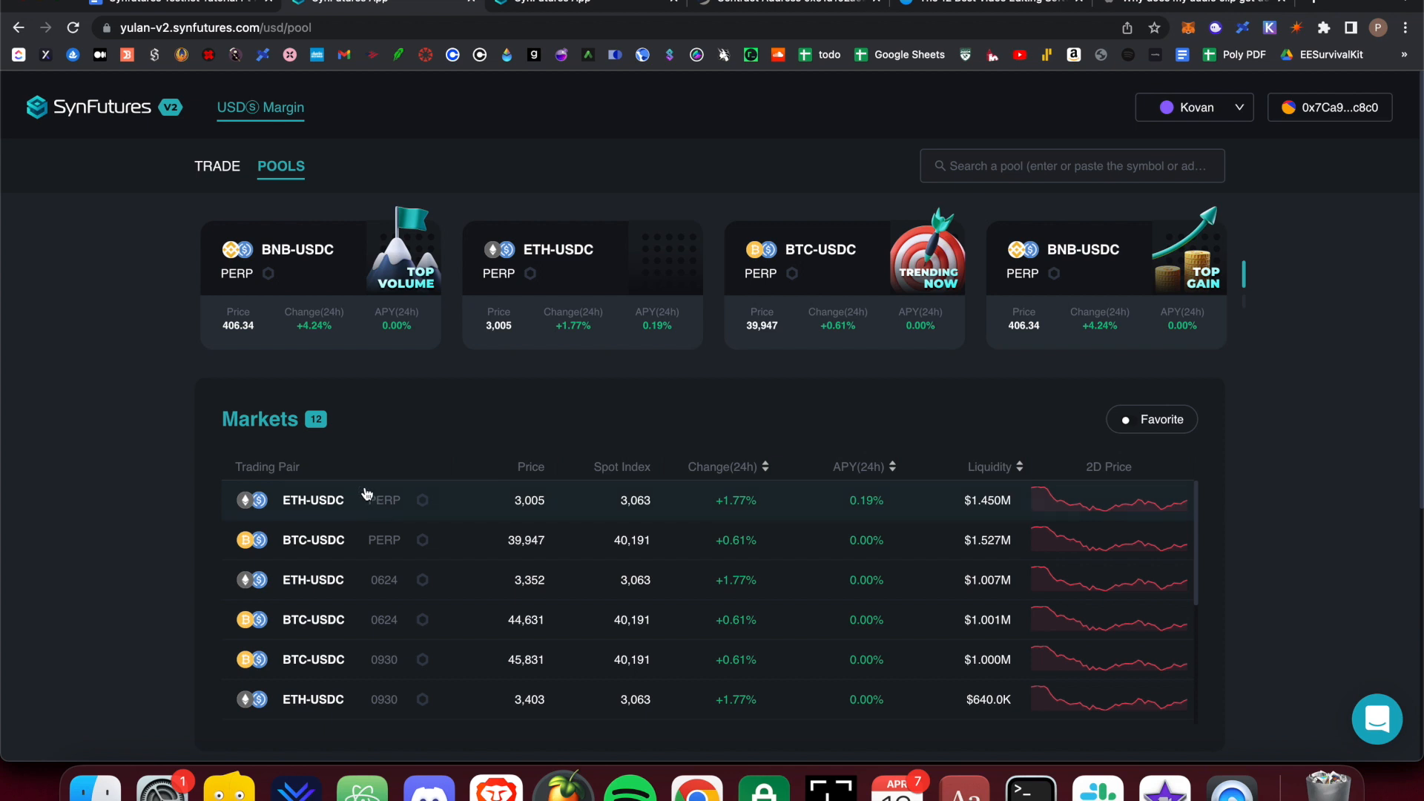
- Open the ETH-USDC PERP pool page from the Markets table
left_click(313, 500)
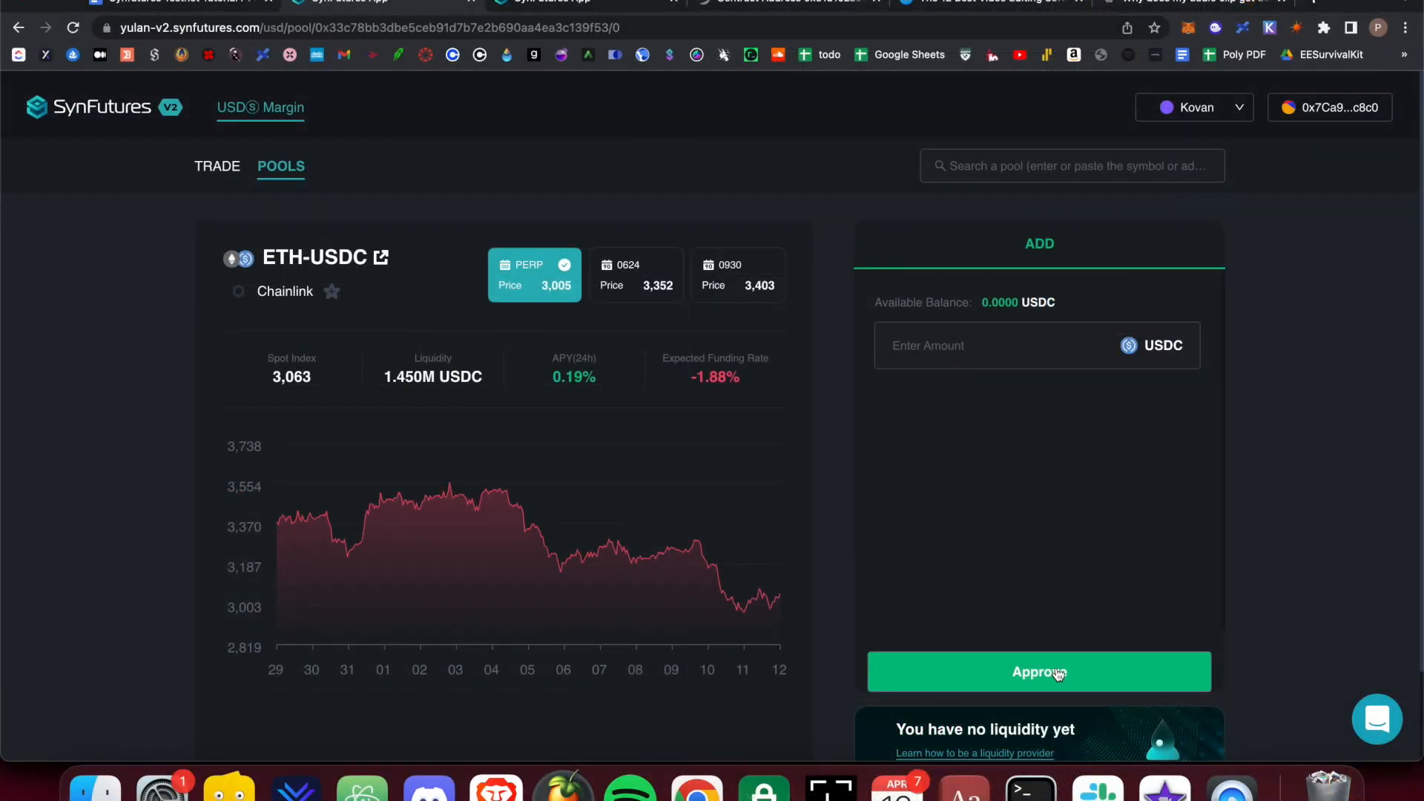
- Approve USDC spending for the ETH-USDC pool and confirm the MetaMask permission
left_click(1038, 670)
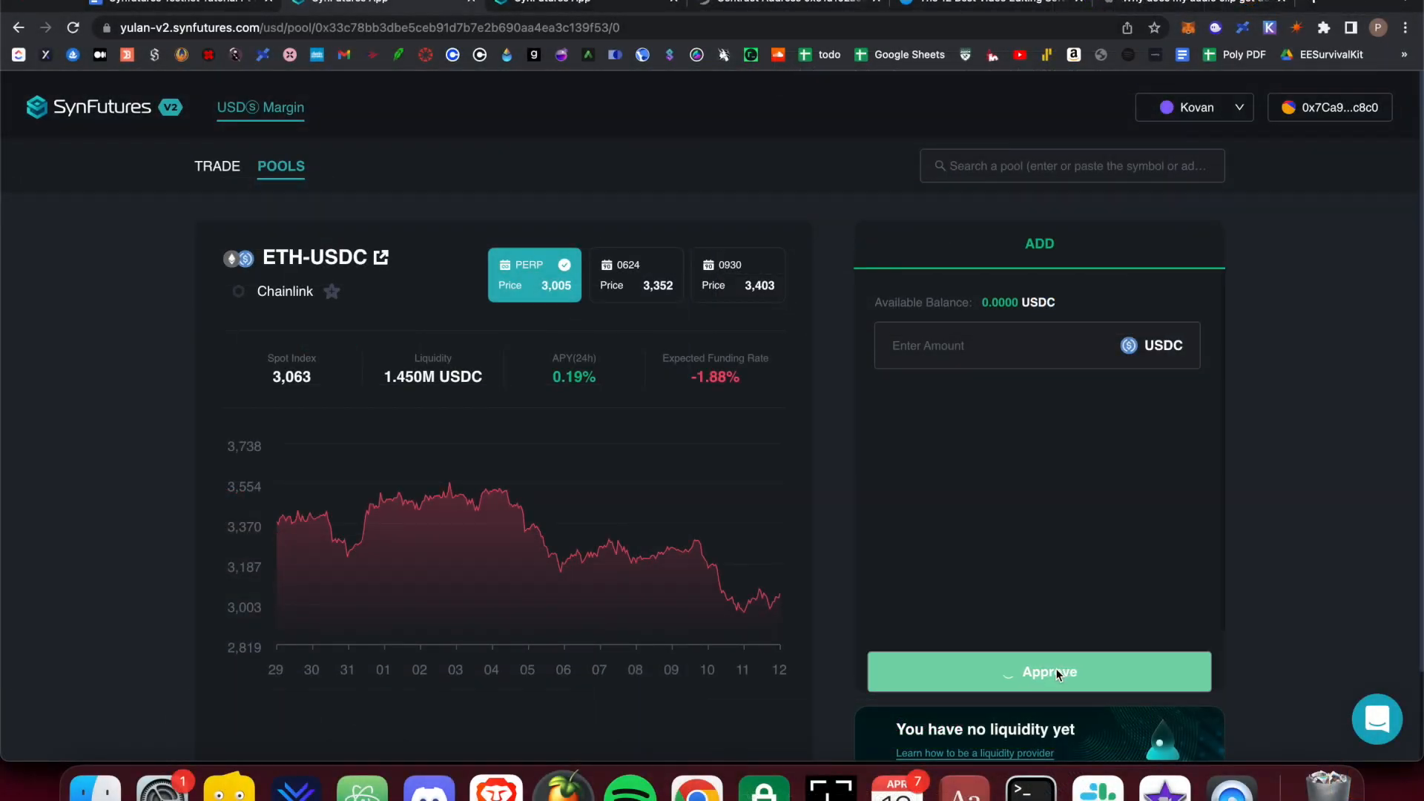
left_click(1038, 670)
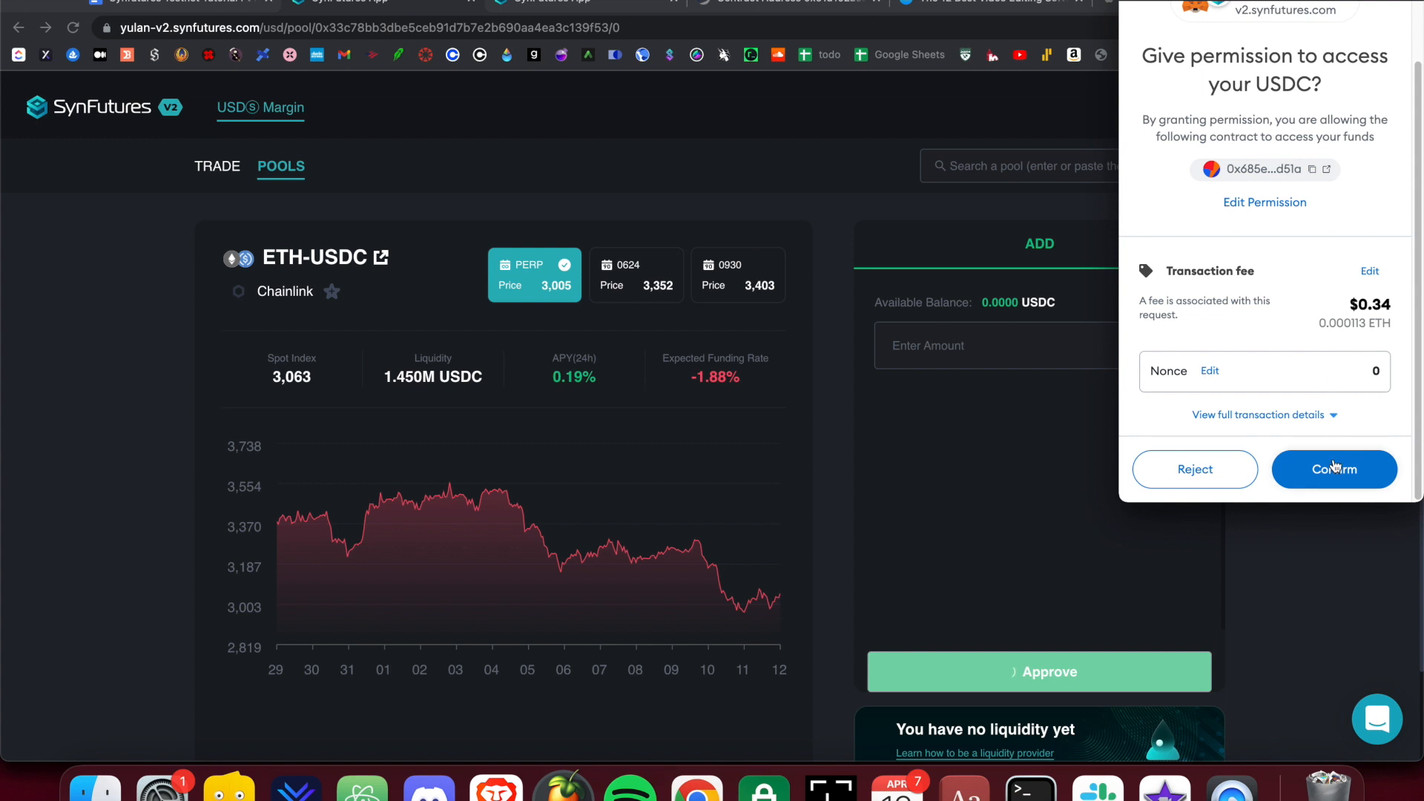
left_click(1334, 471)
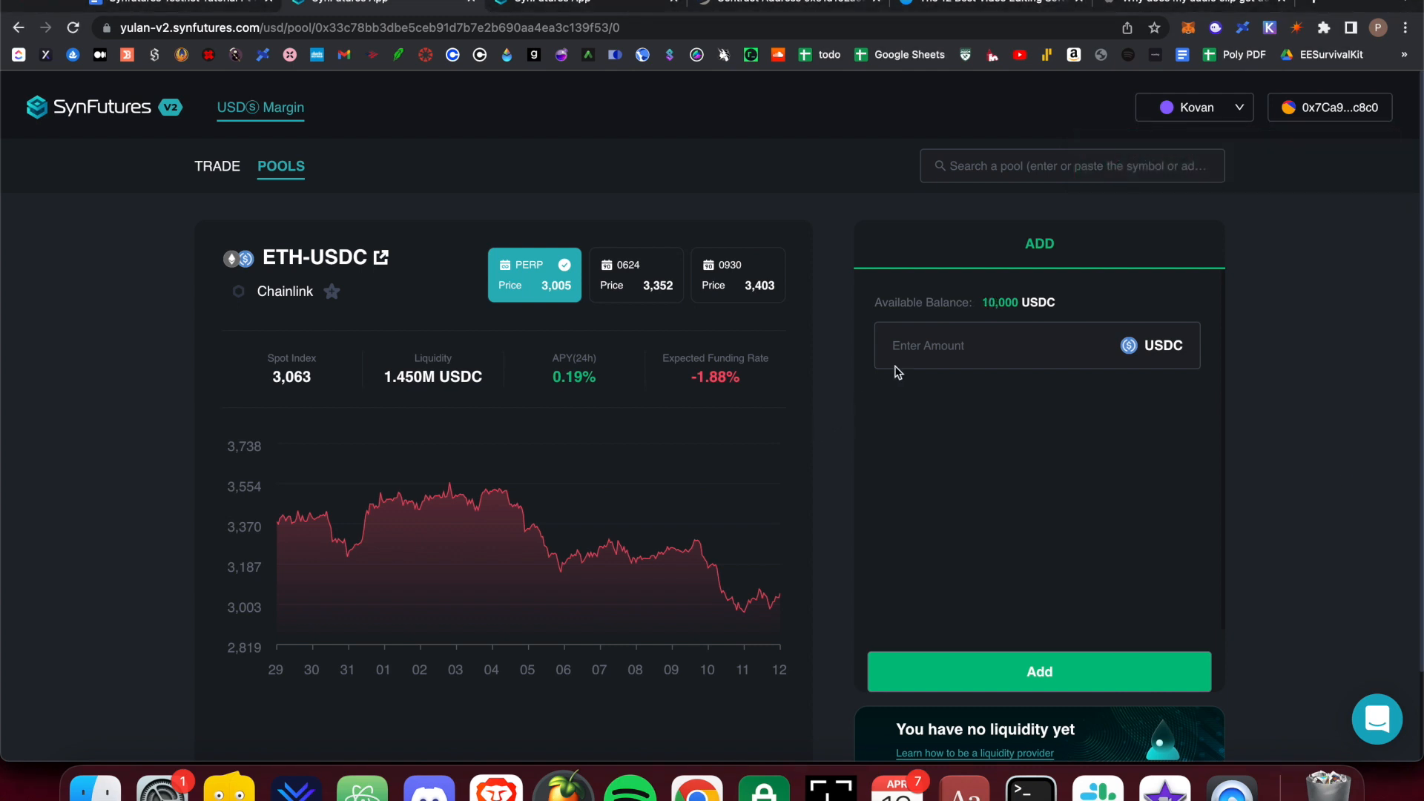
- Add 5000 USDC of liquidity to the ETH-USDC pool and confirm the MetaMask transaction
type("5")
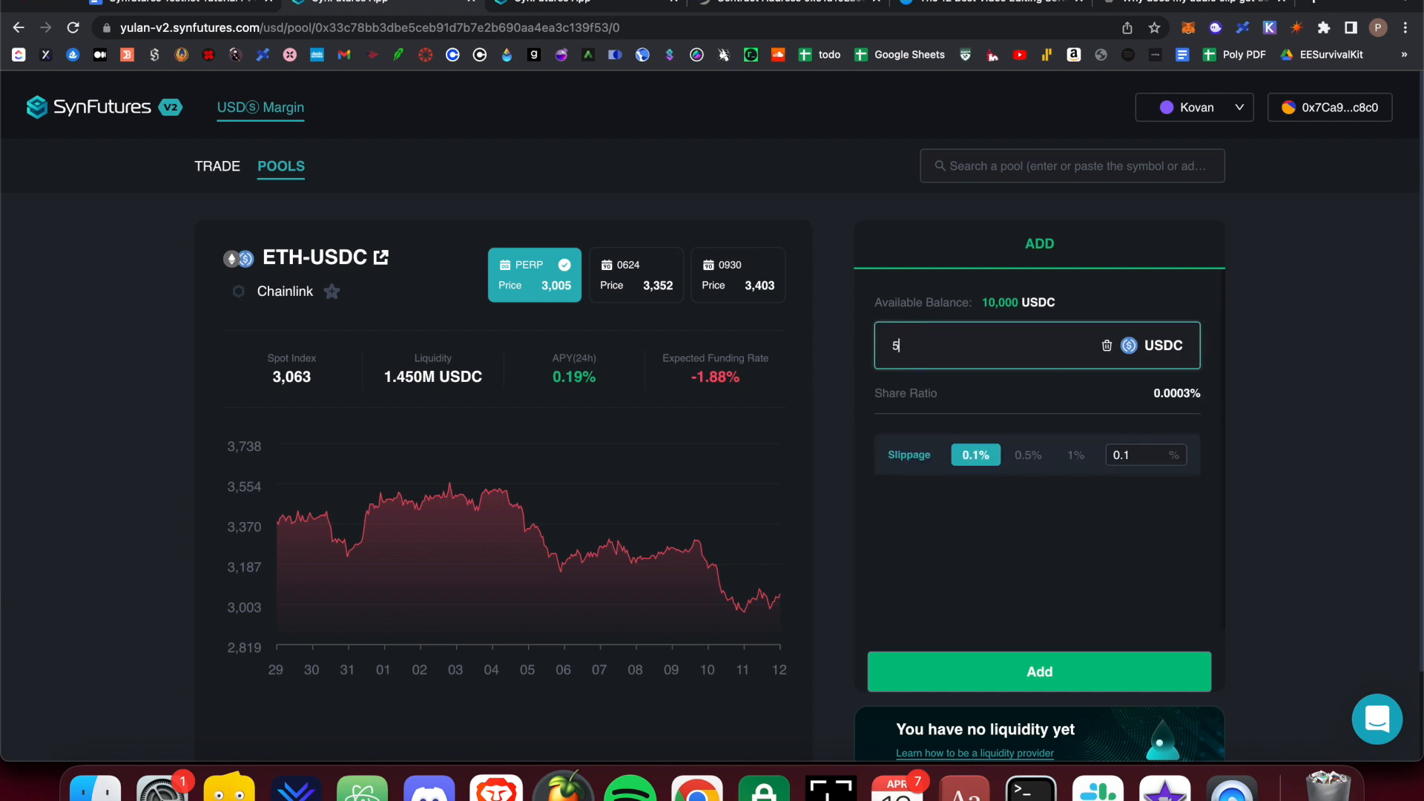
type("000")
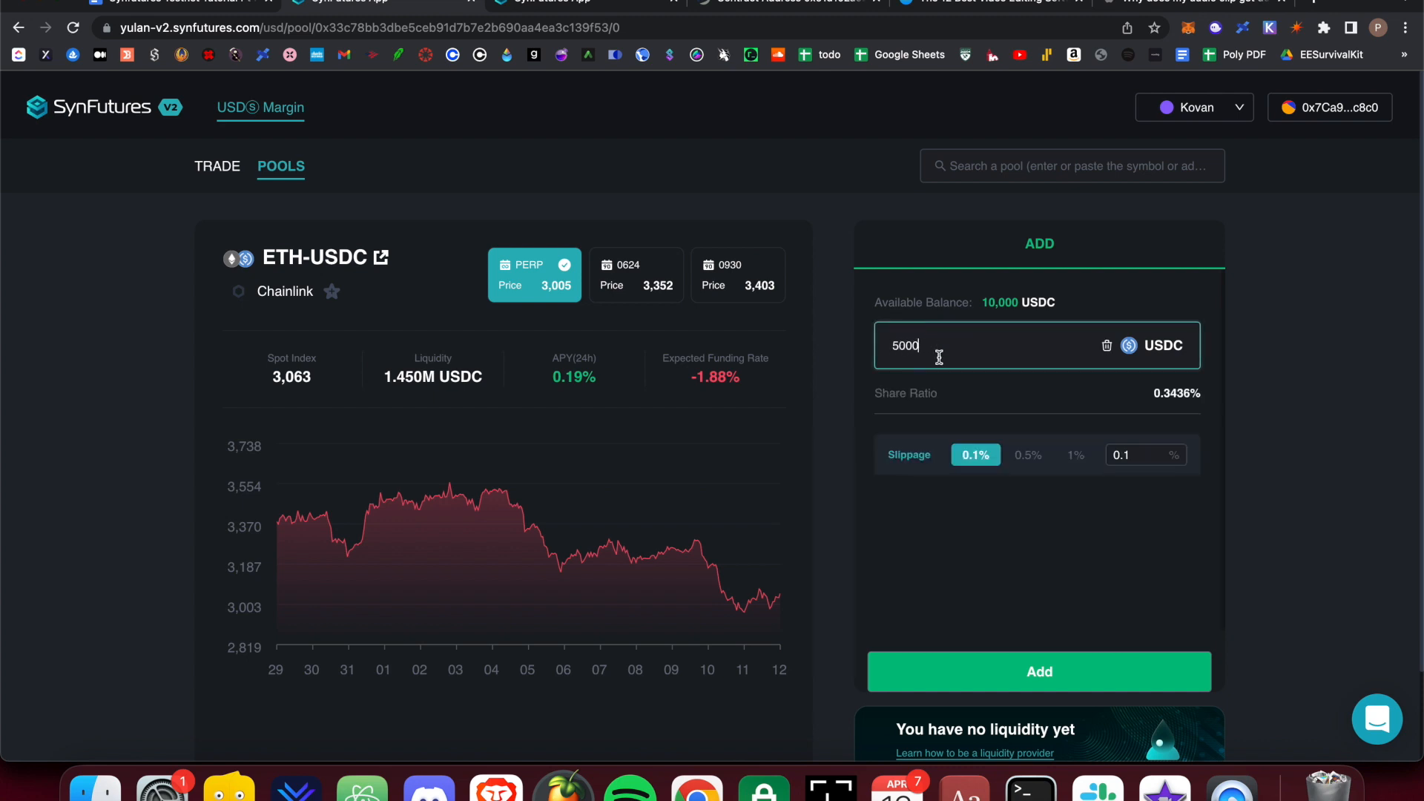
left_click(1039, 670)
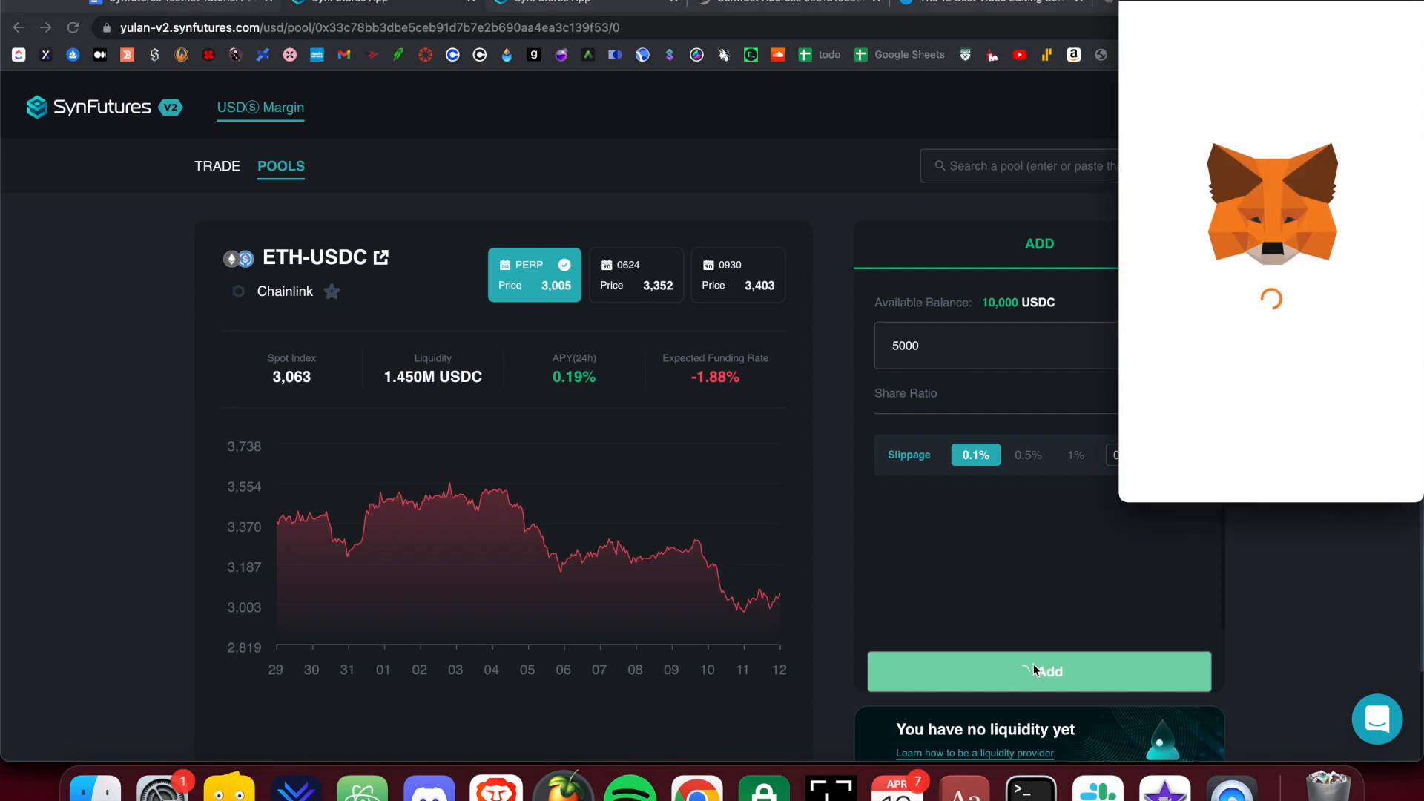
left_click(1039, 671)
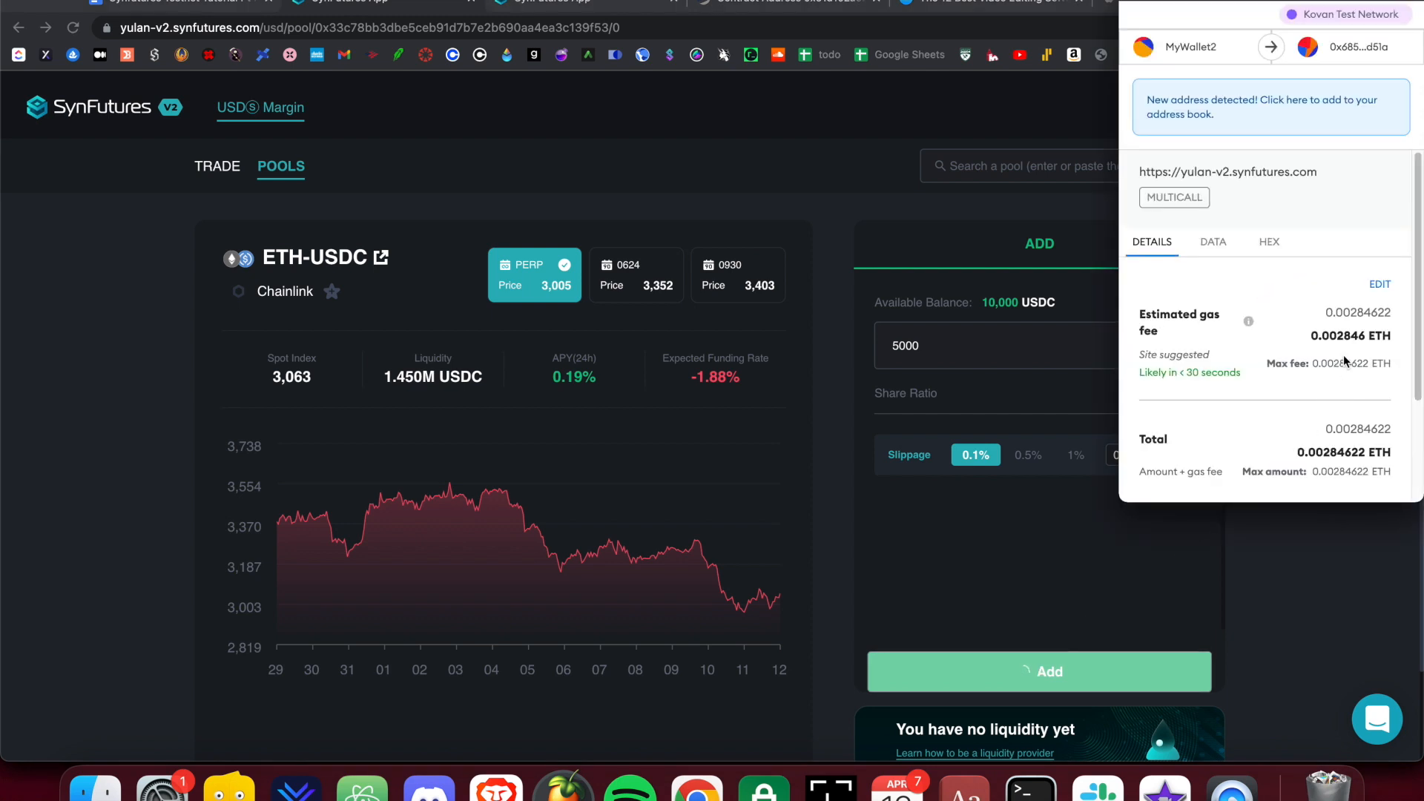
scroll("down", 3)
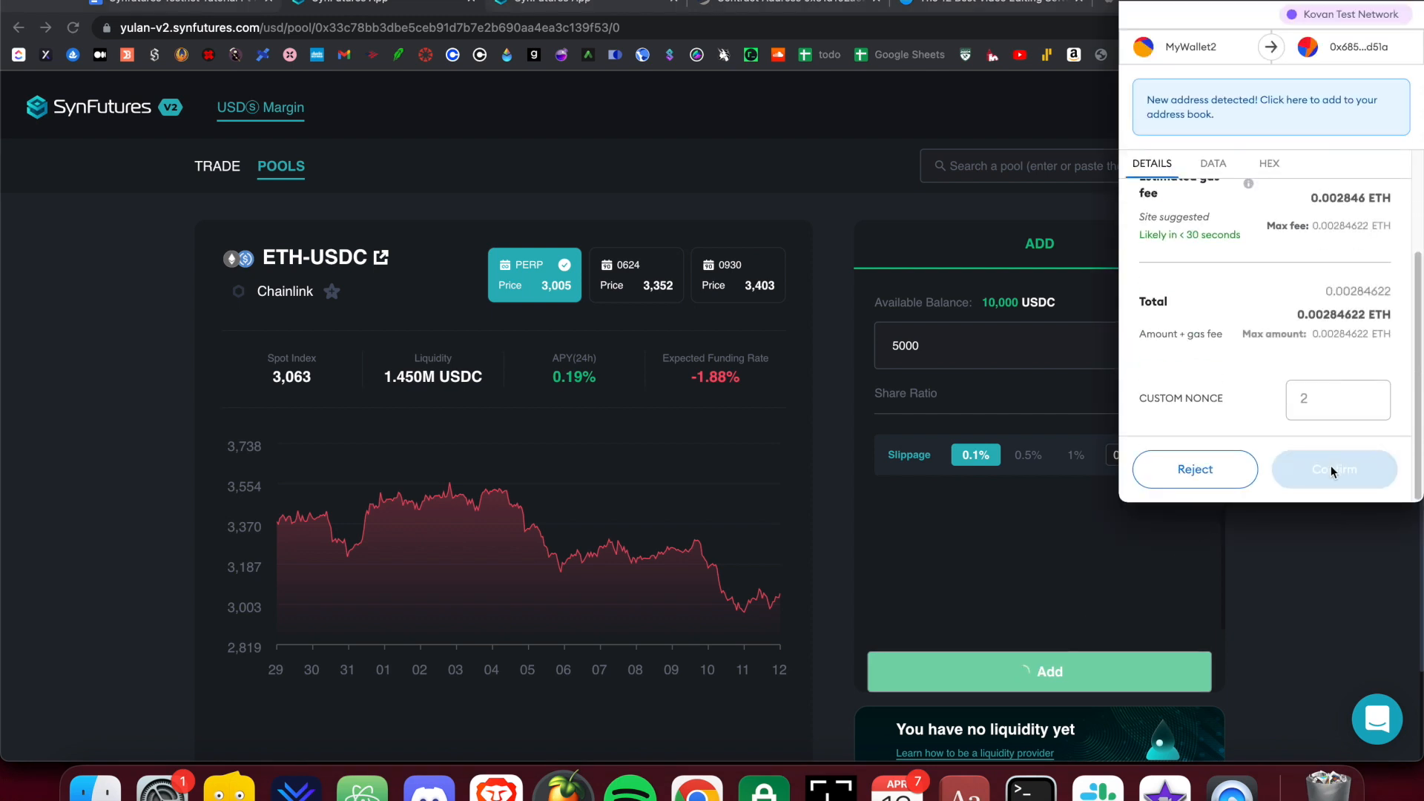
left_click(1334, 471)
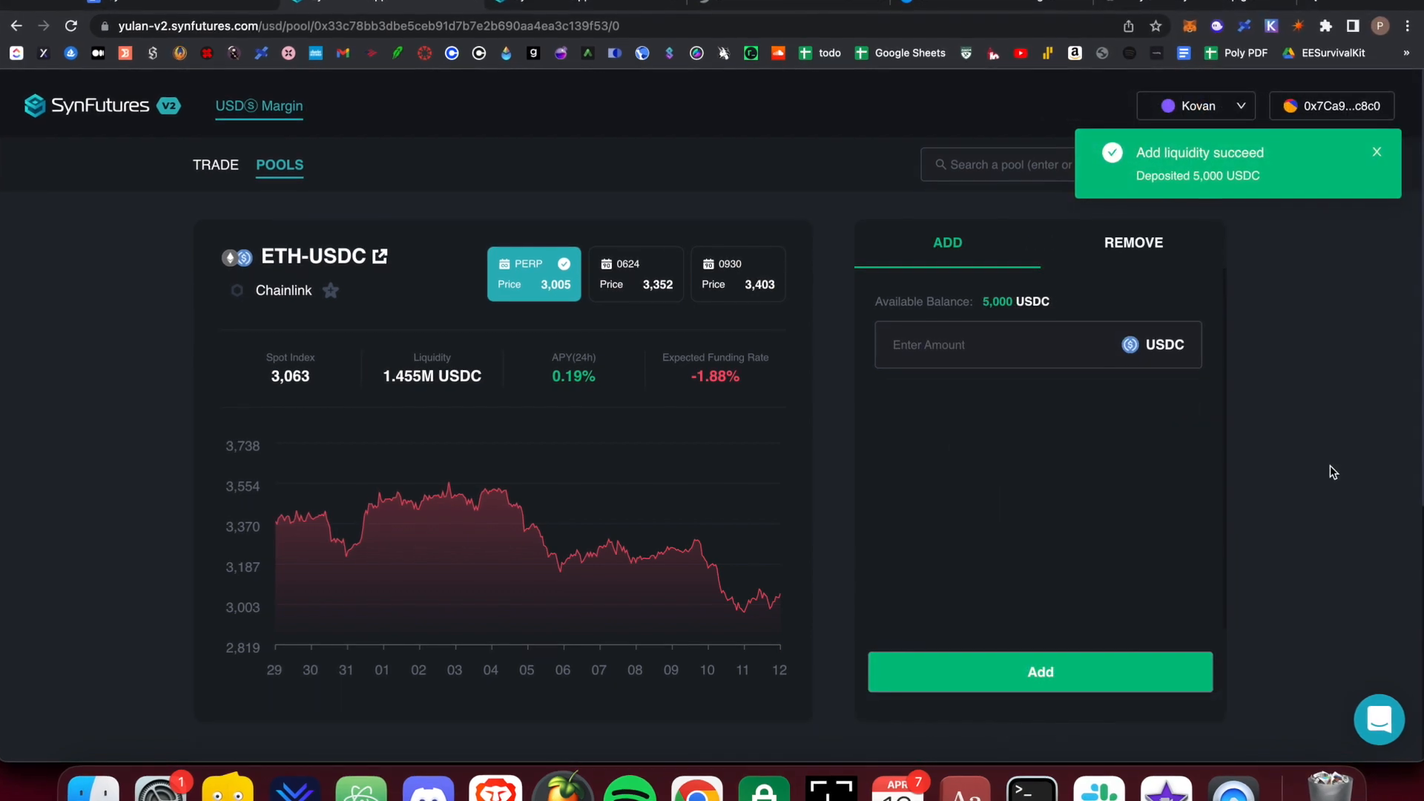
scroll("down", 3)
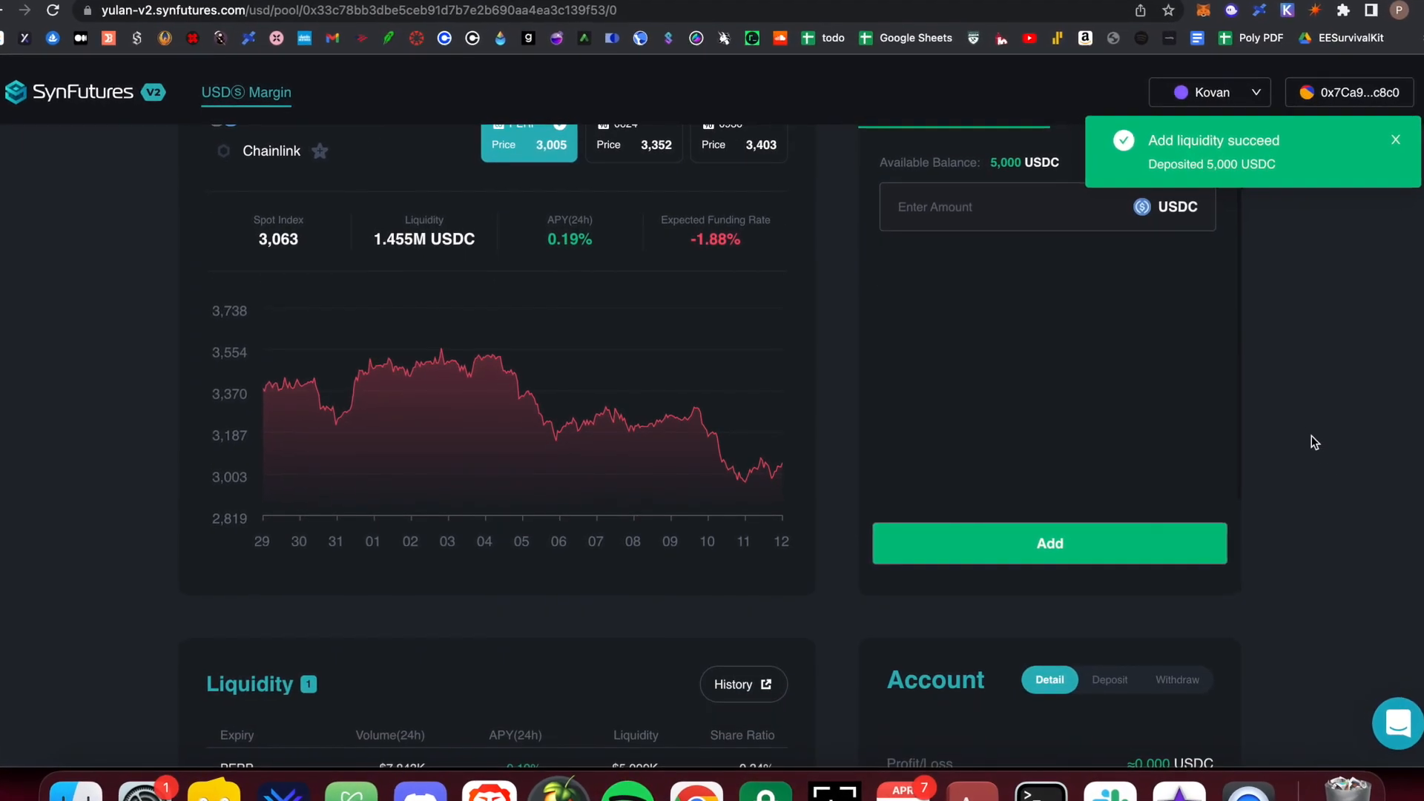
scroll("down", 3)
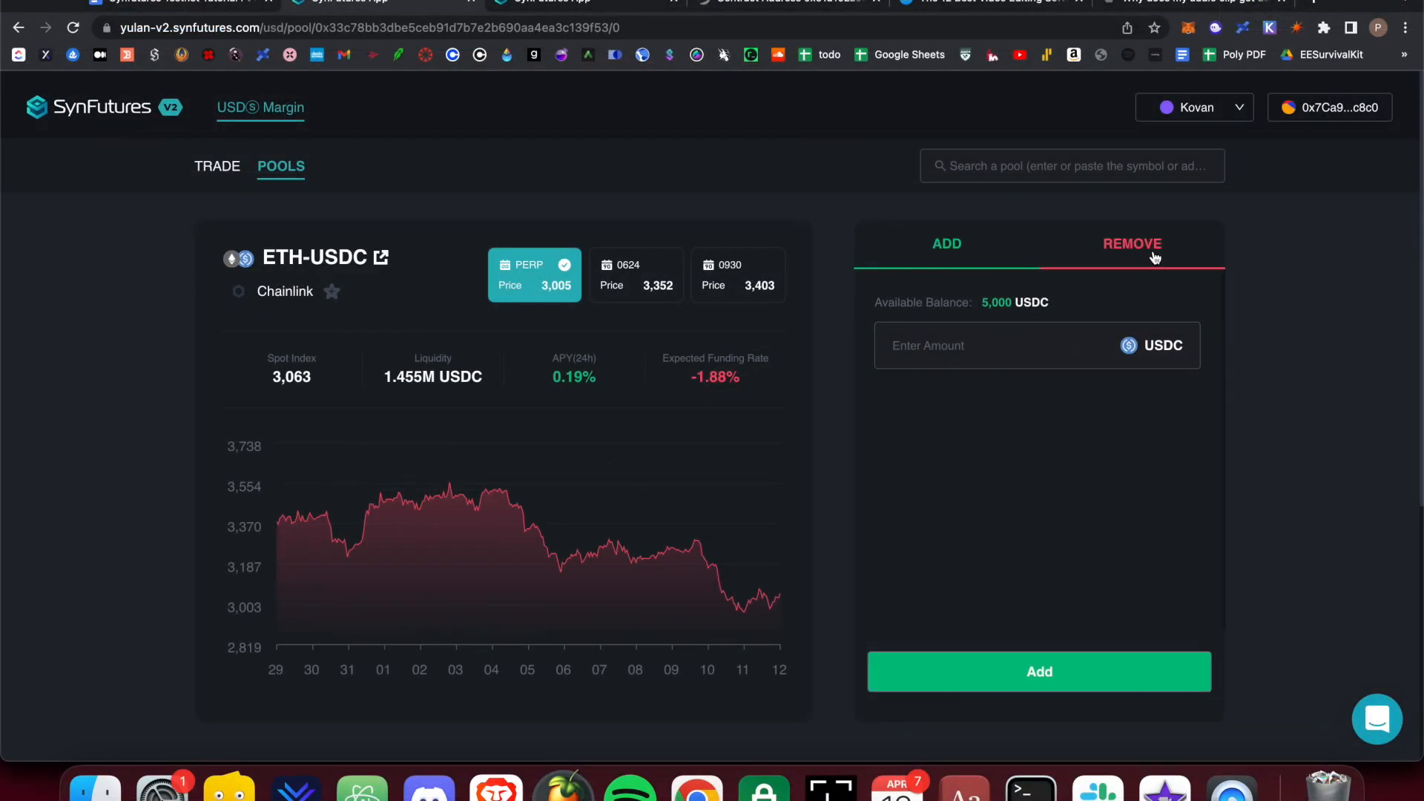
- Remove 100% of the 5,000 USDC ETH-USDC share and confirm the removal in MetaMask
left_click(1132, 243)
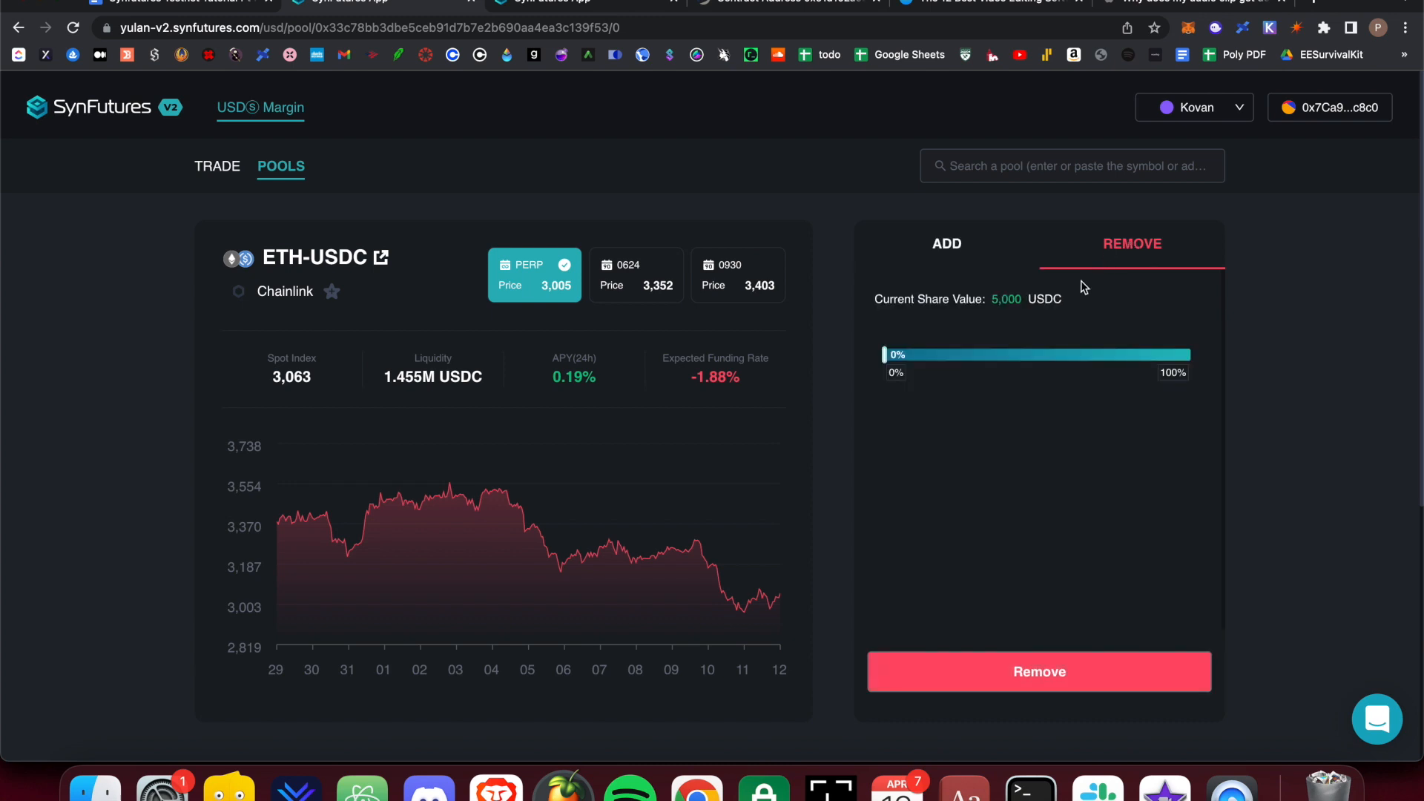
left_click_drag(886, 355, 917, 354)
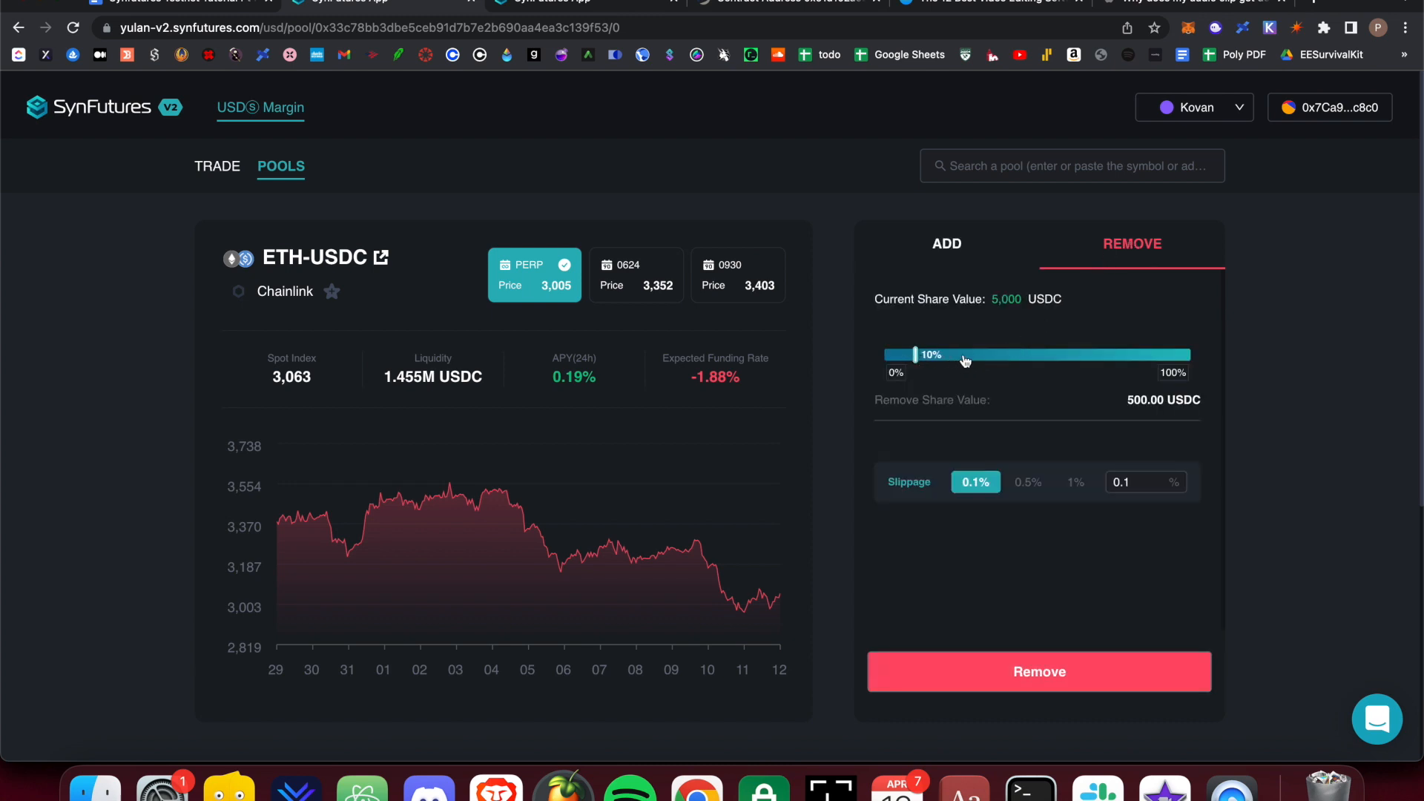
left_click_drag(916, 354, 1185, 355)
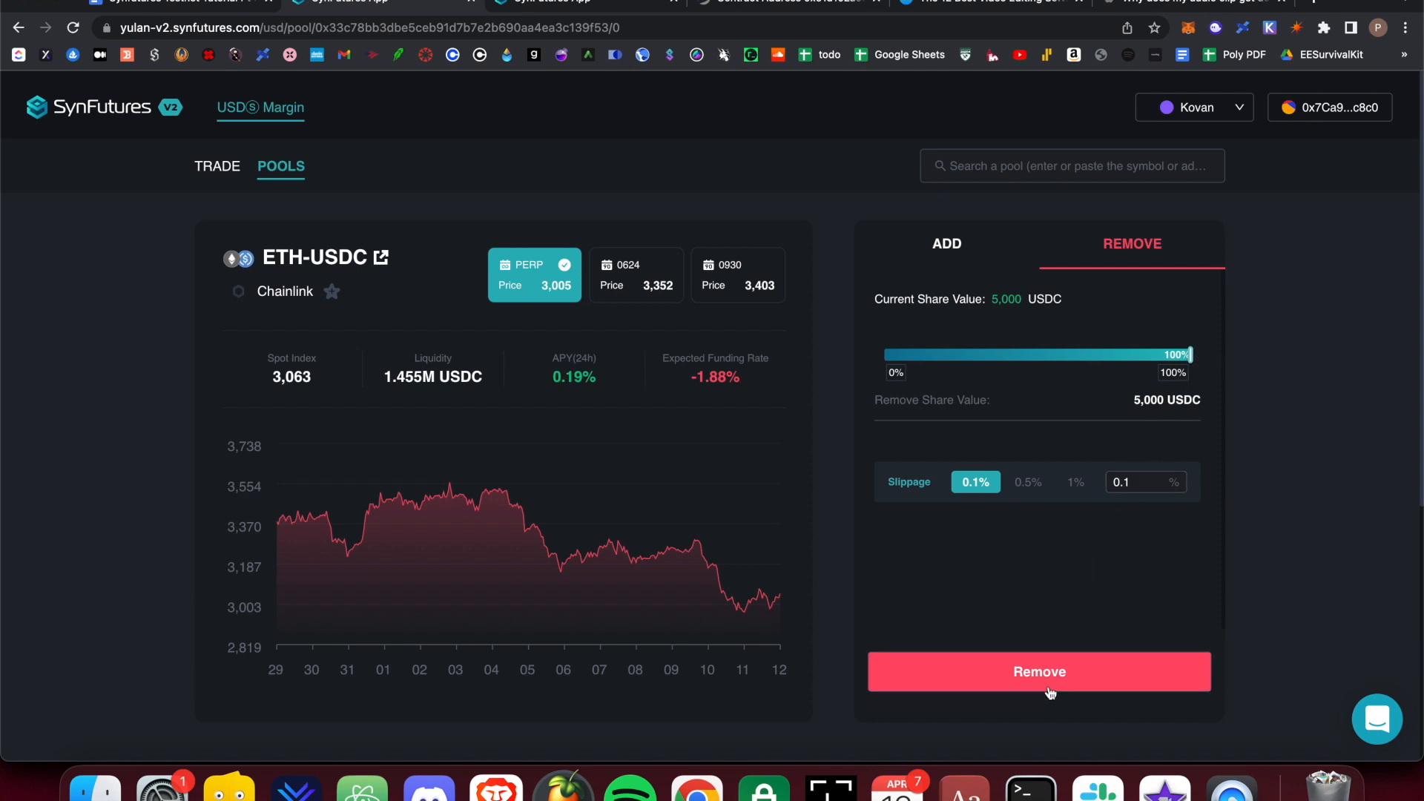
left_click(1038, 671)
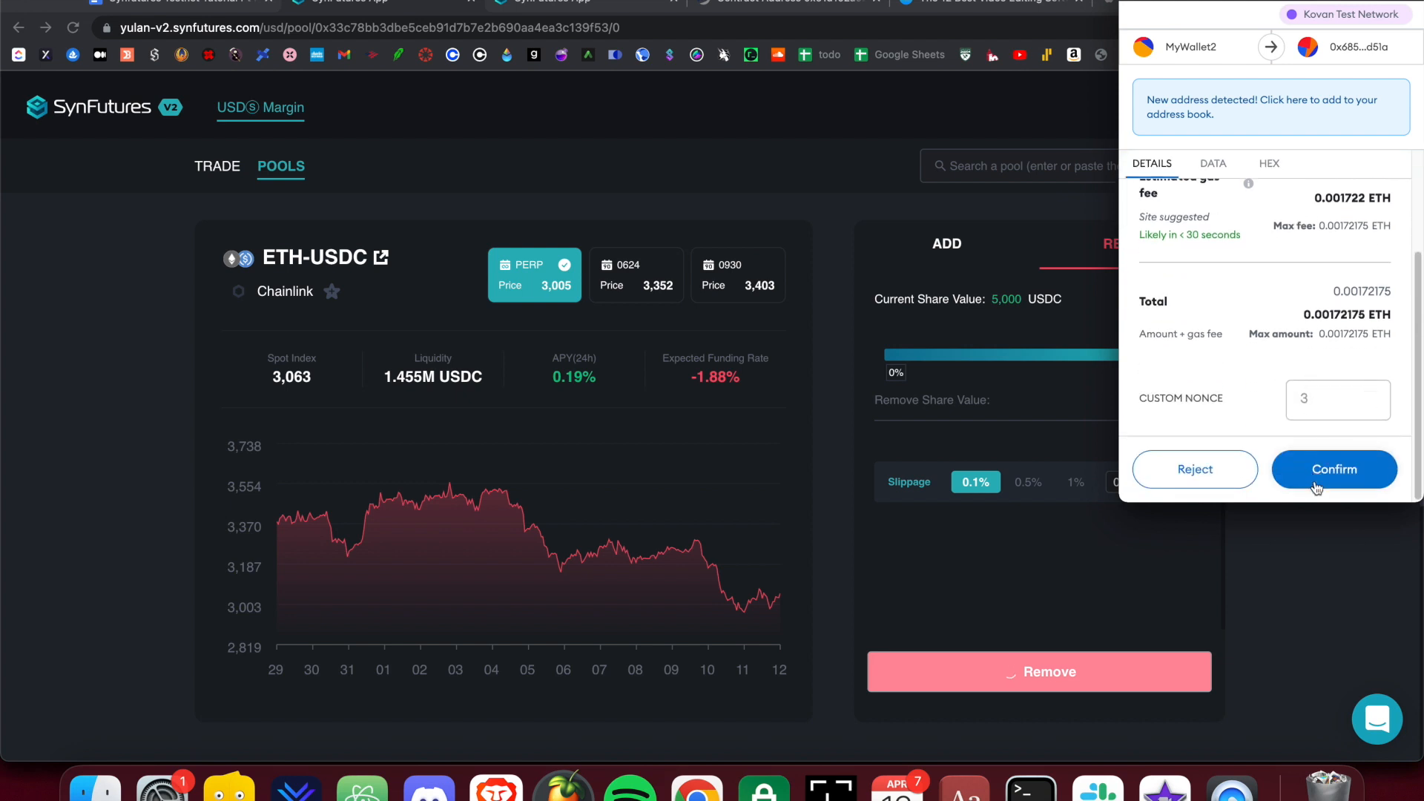
left_click(1334, 470)
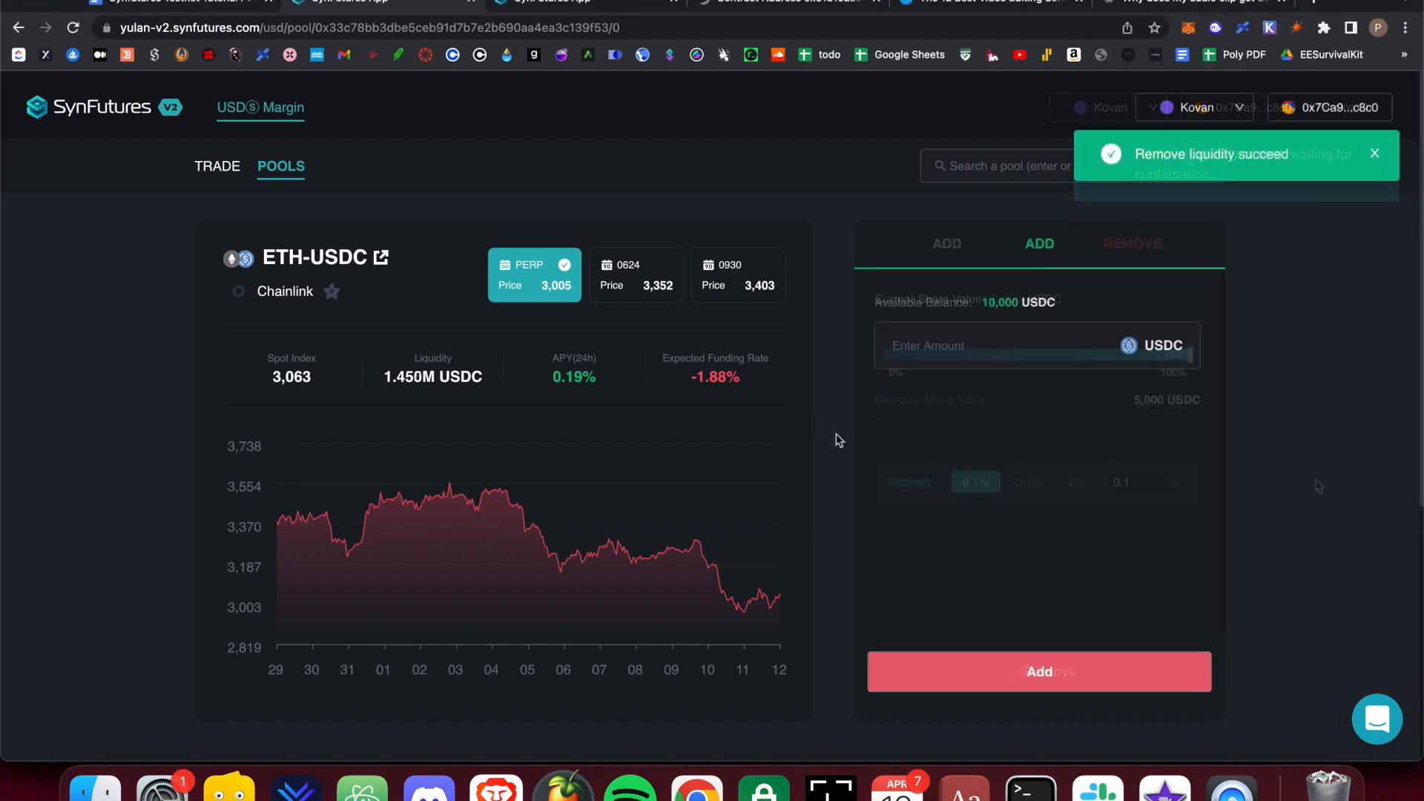
- Scroll down to the Liquidity panel showing No positions found
scroll("down", 3)
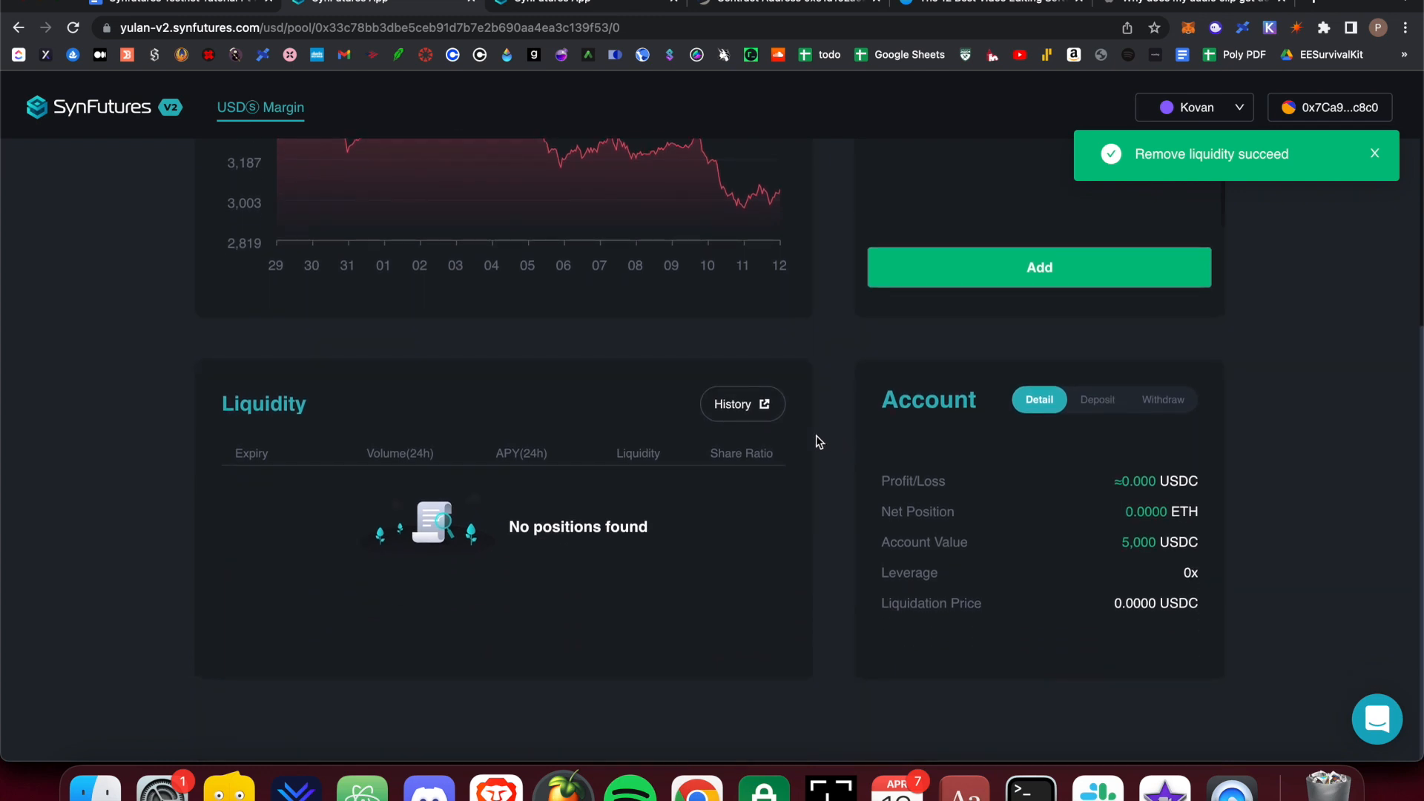
mouse_move(616, 492)
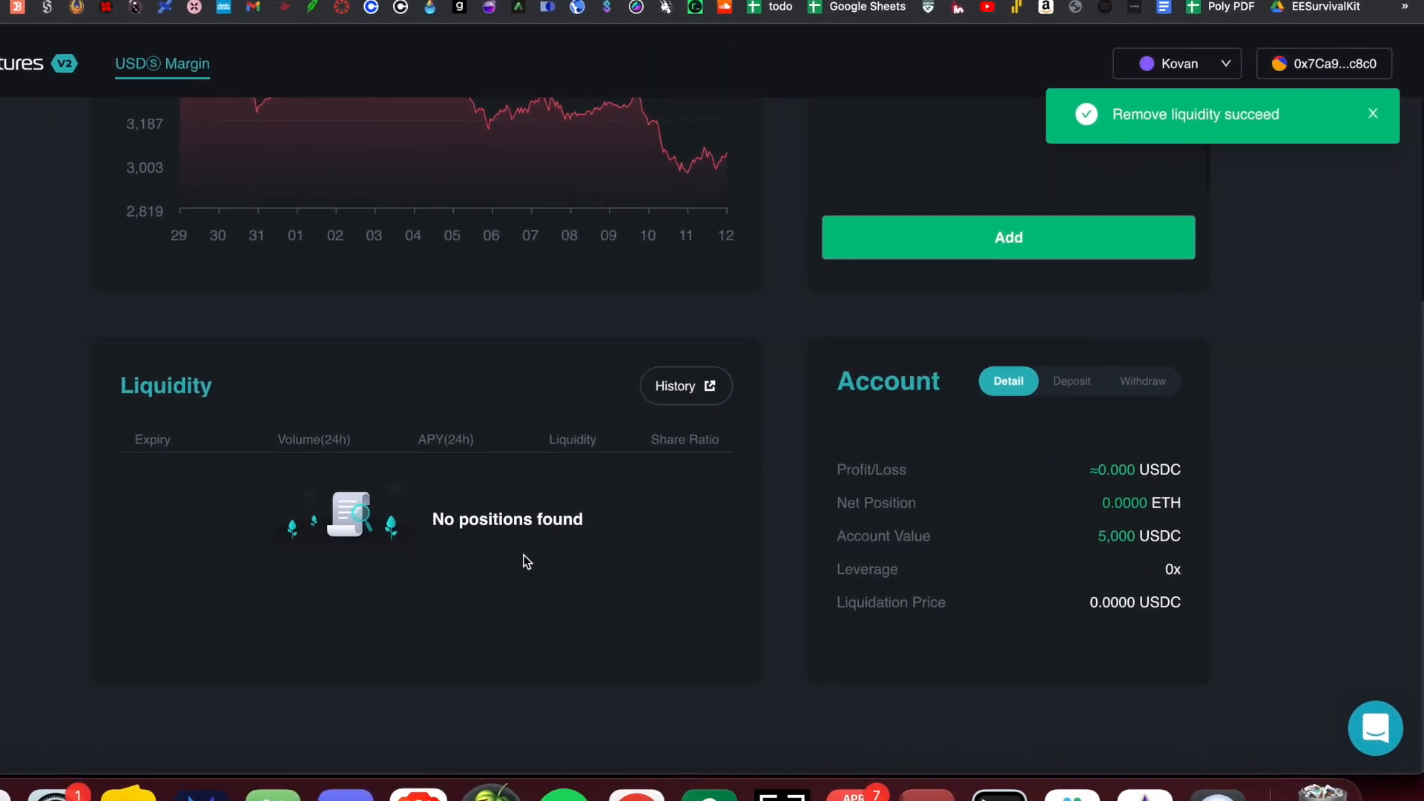
scroll("down", 3)
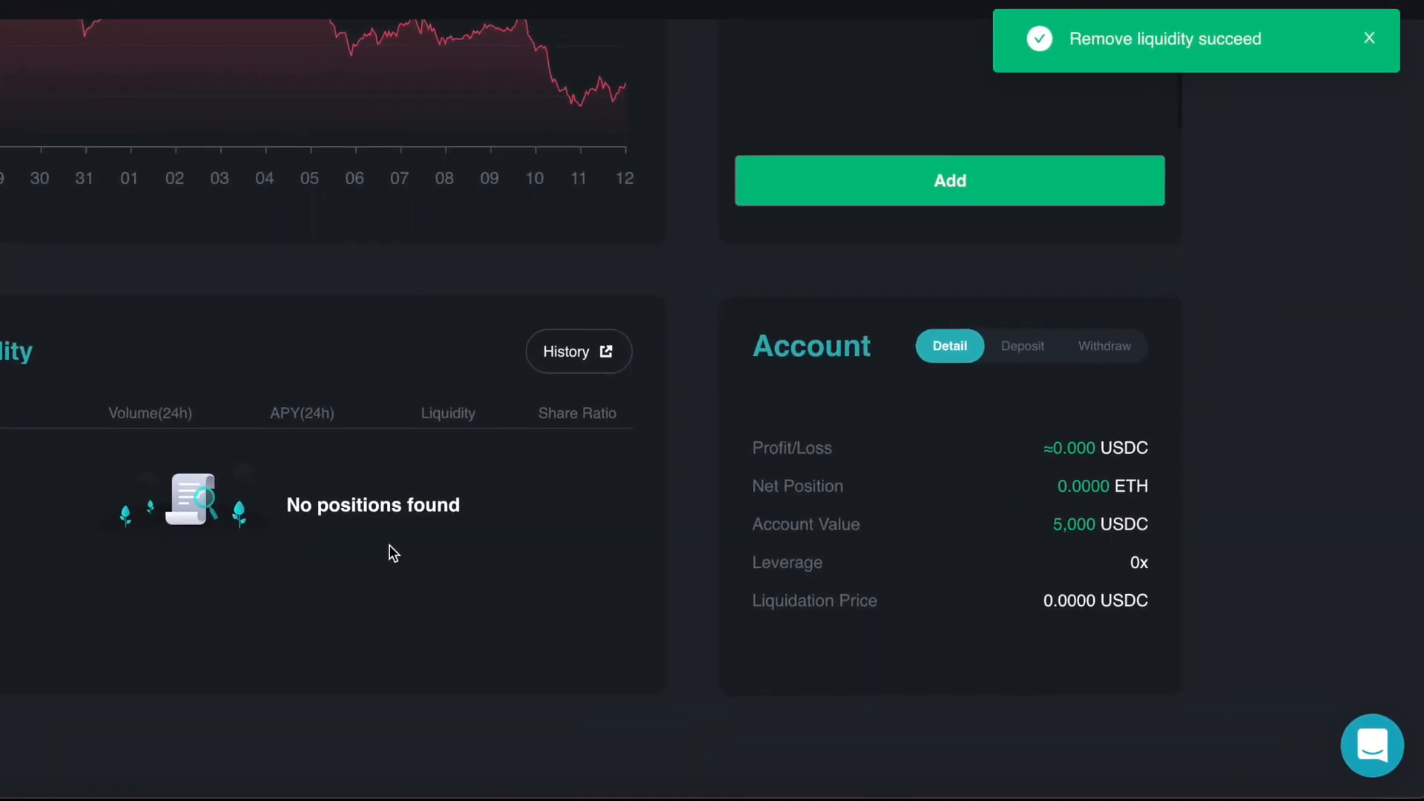